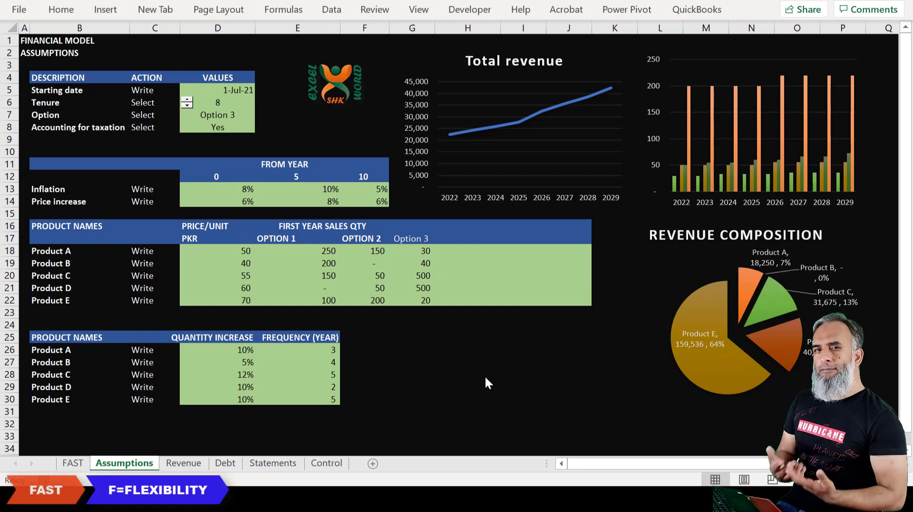
Change the scenario selector in D7 from Option 3 to OPTION 2.
left_click(217, 115)
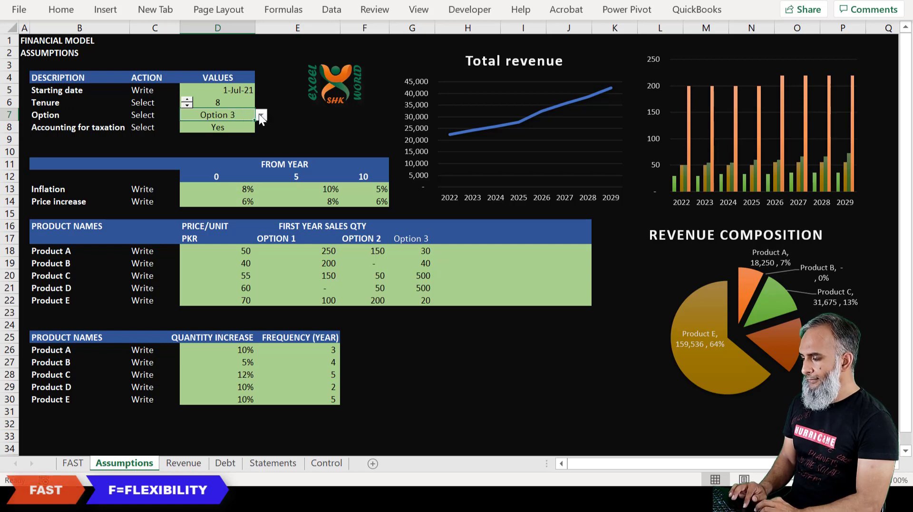
left_click(260, 114)
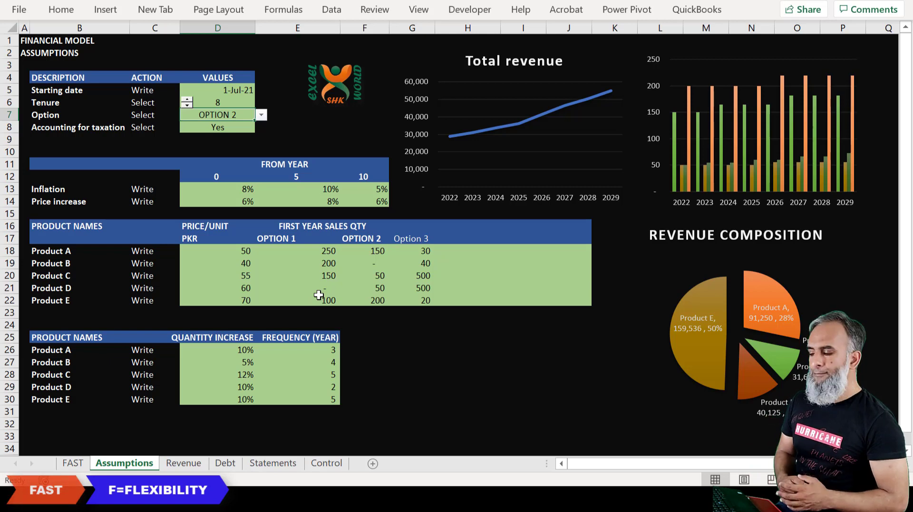
left_click(410, 238)
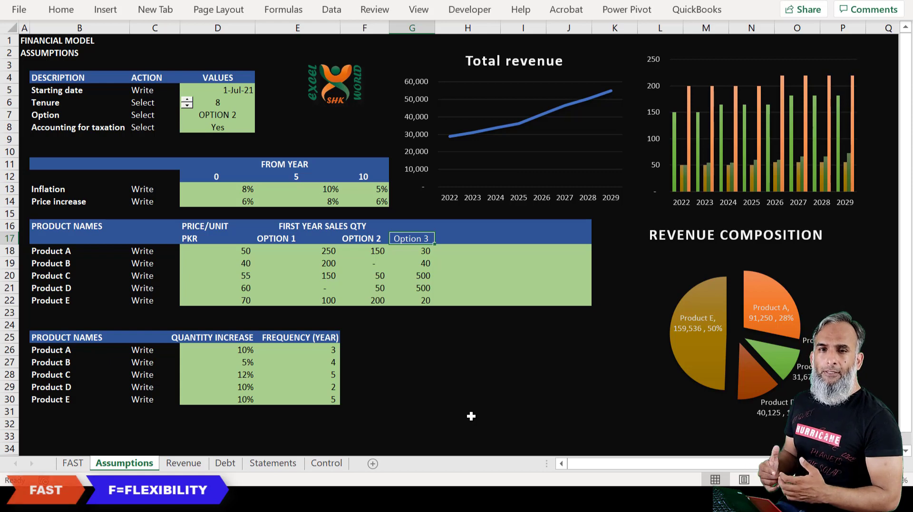
Add an OPTION 4 heading in H17 with quantities 100, 2000, 20, 100, 50 for Products A–E.
left_click(467, 237)
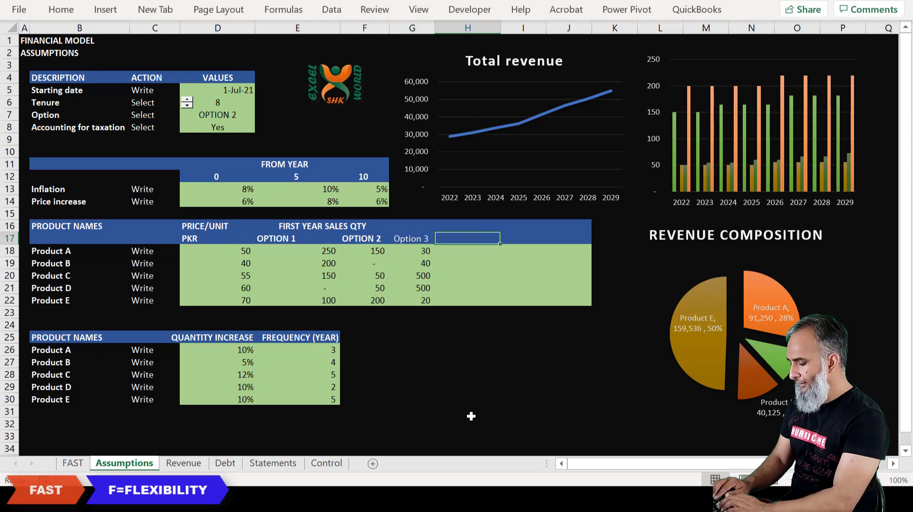
left_click(261, 114)
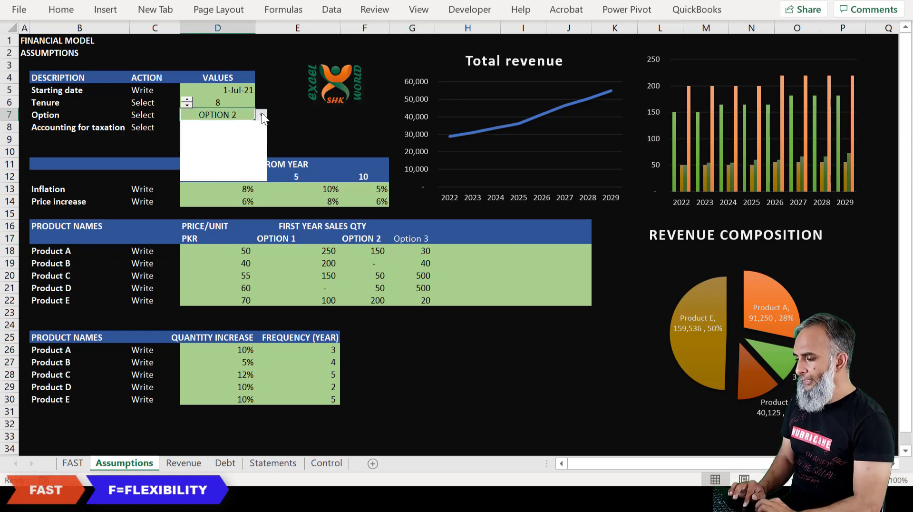
left_click(261, 114)
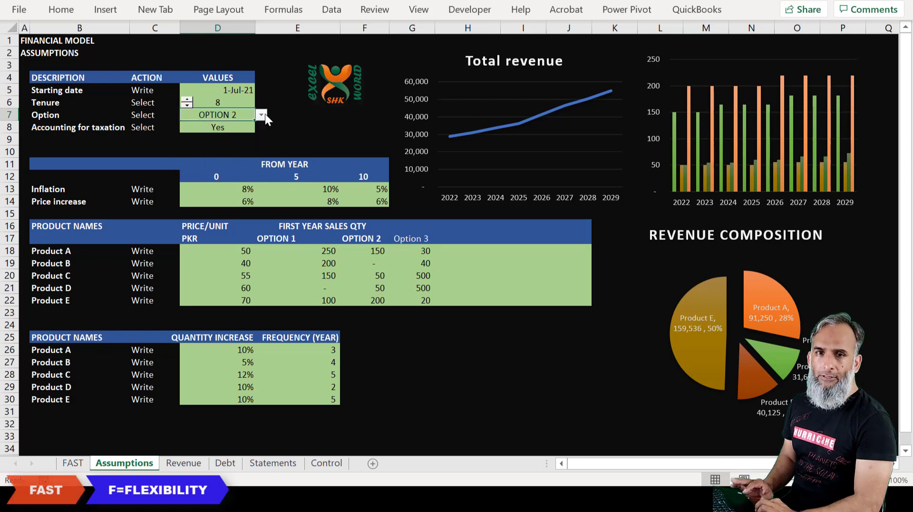
left_click(467, 237)
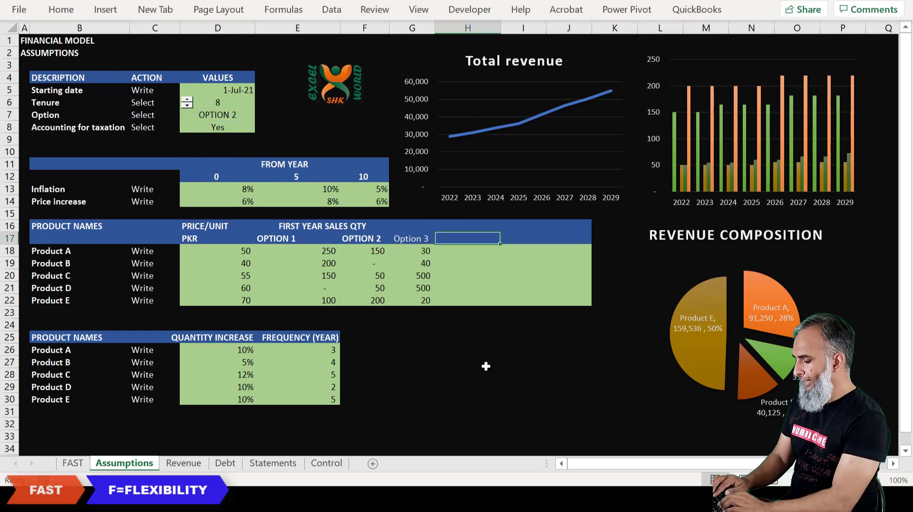
type("OPTION")
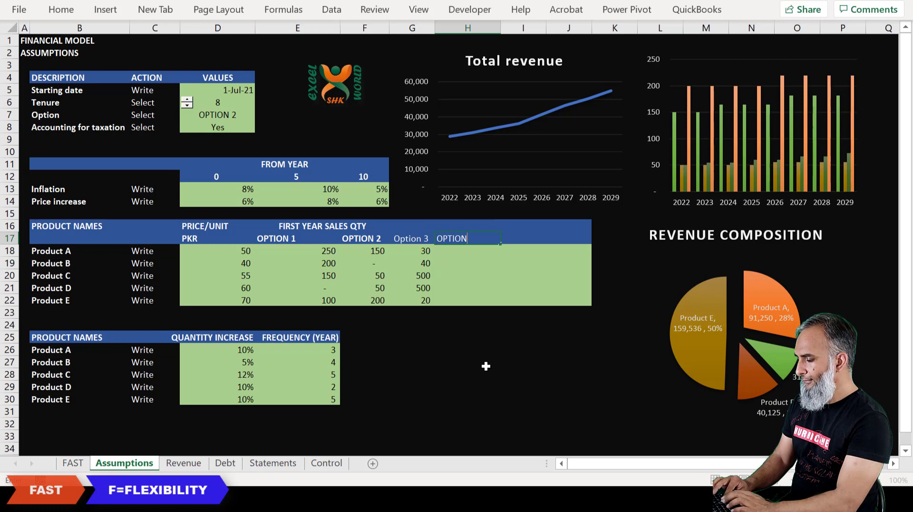
key("enter")
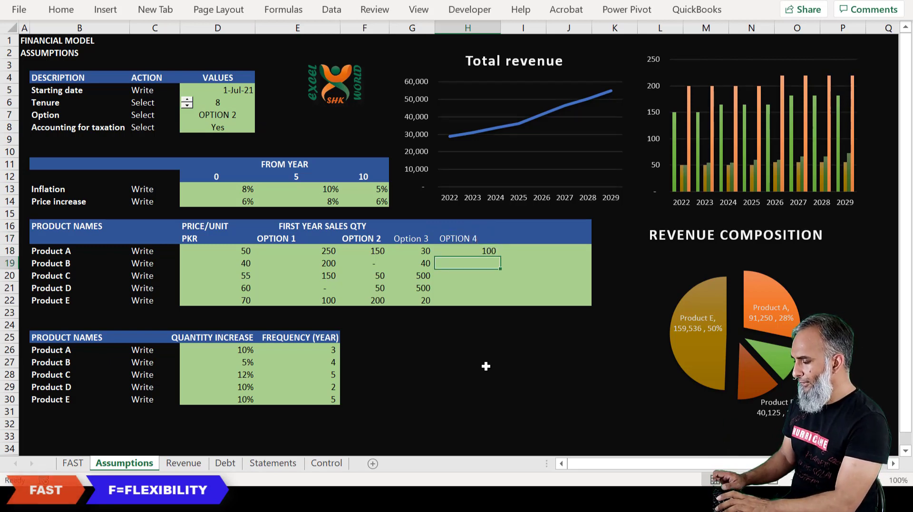
type("2000")
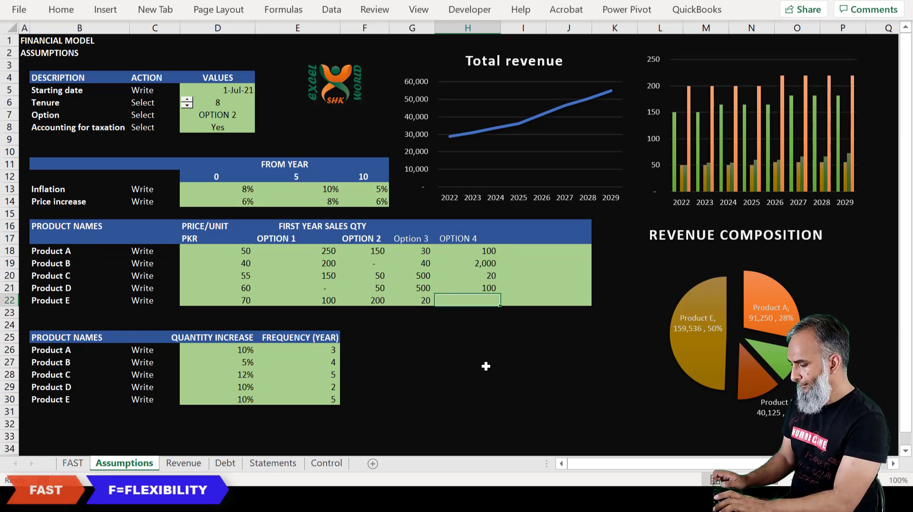
type("50")
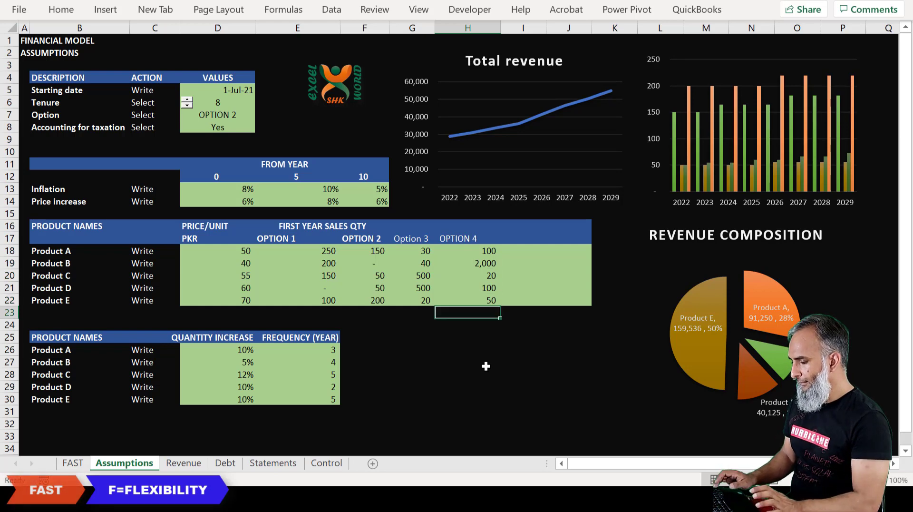
left_click(217, 114)
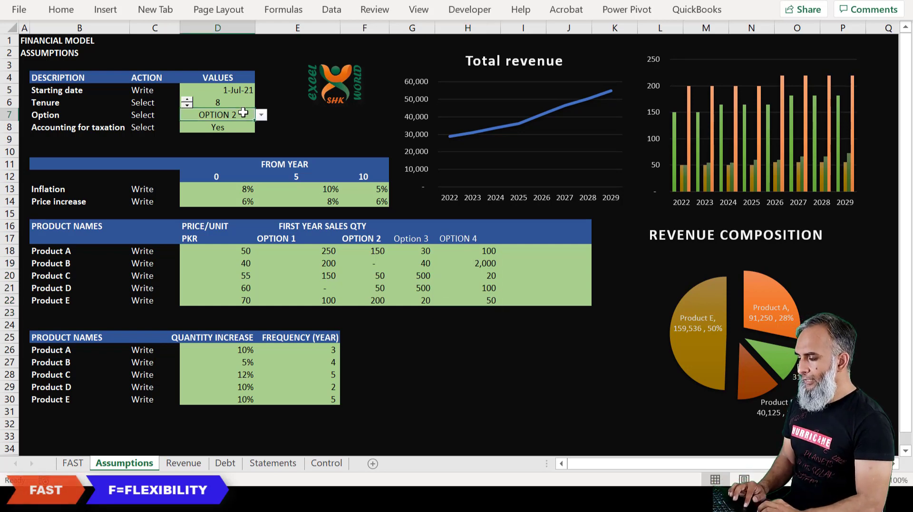
Set the D7 scenario dropdown to OPTION 4.
left_click(260, 114)
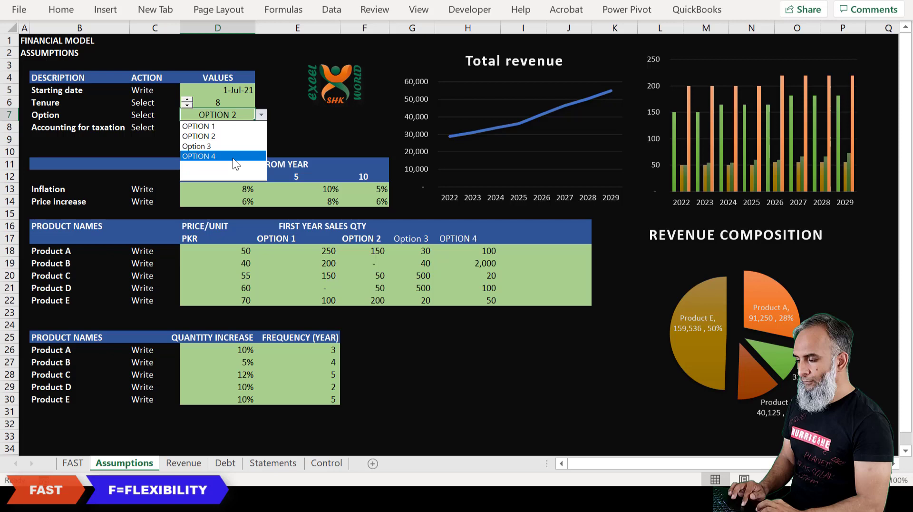
left_click(200, 155)
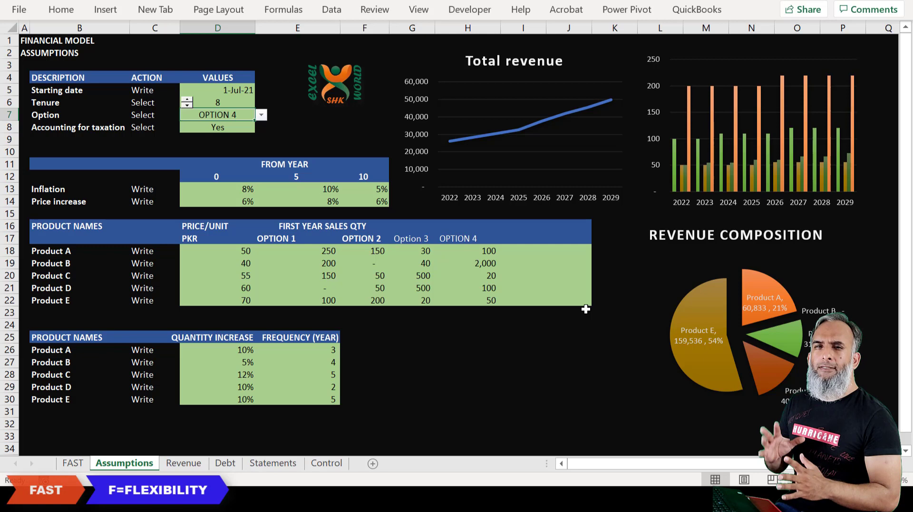
mouse_move(439, 167)
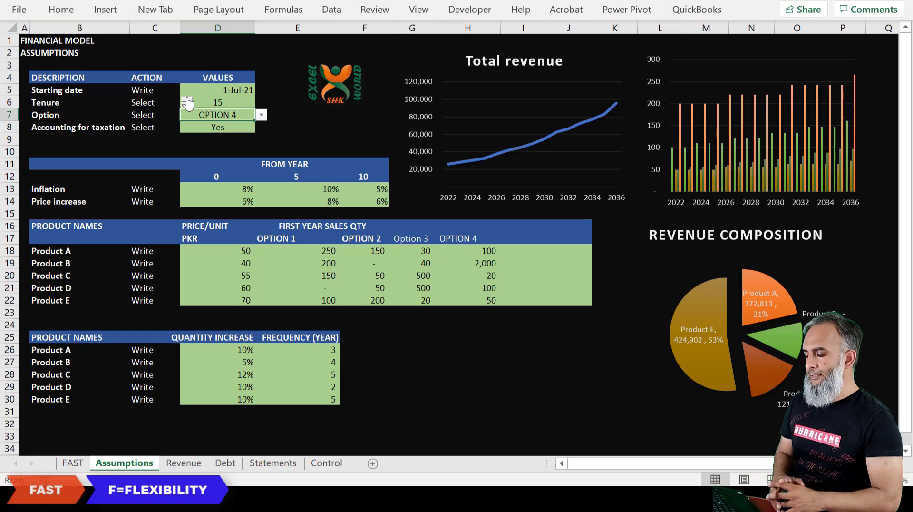
Raise the Tenure in D6 to 15 years with its spin button.
left_click(413, 361)
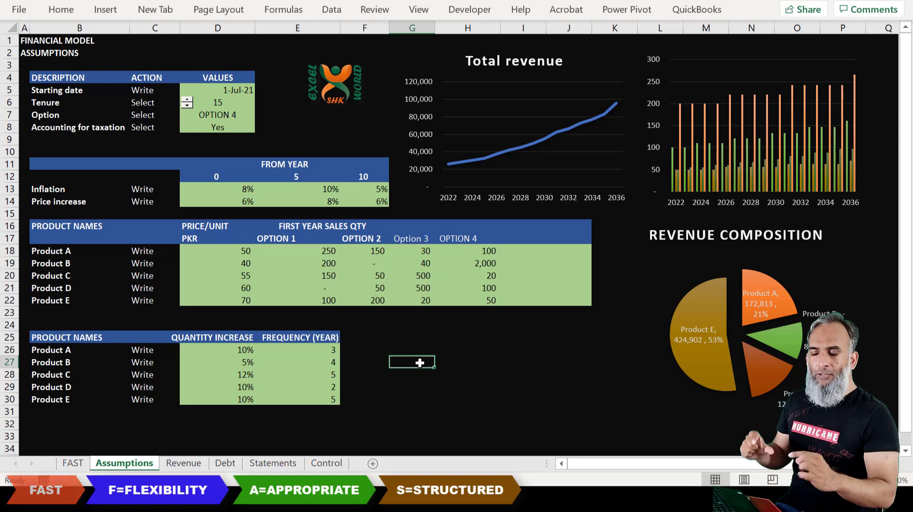
Open the Revenue sheet showing 15 yearly periods through June 2036.
left_click(183, 463)
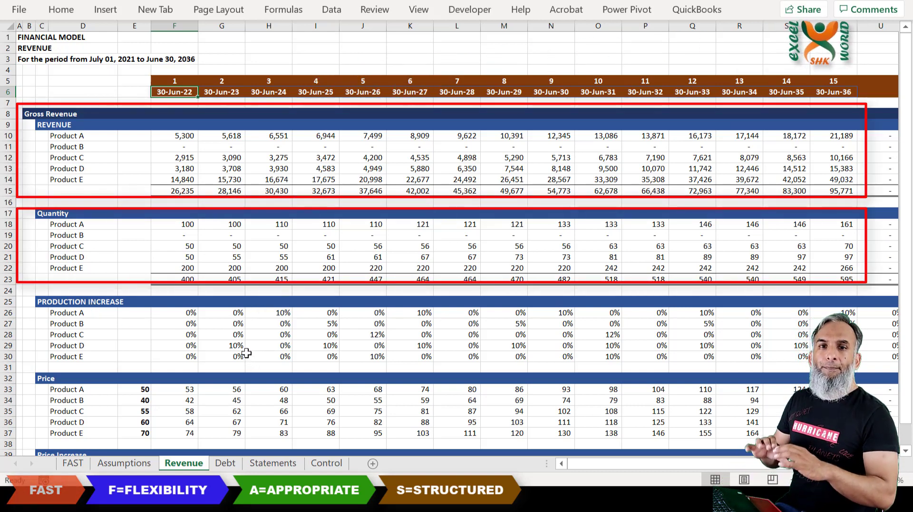
left_click(83, 312)
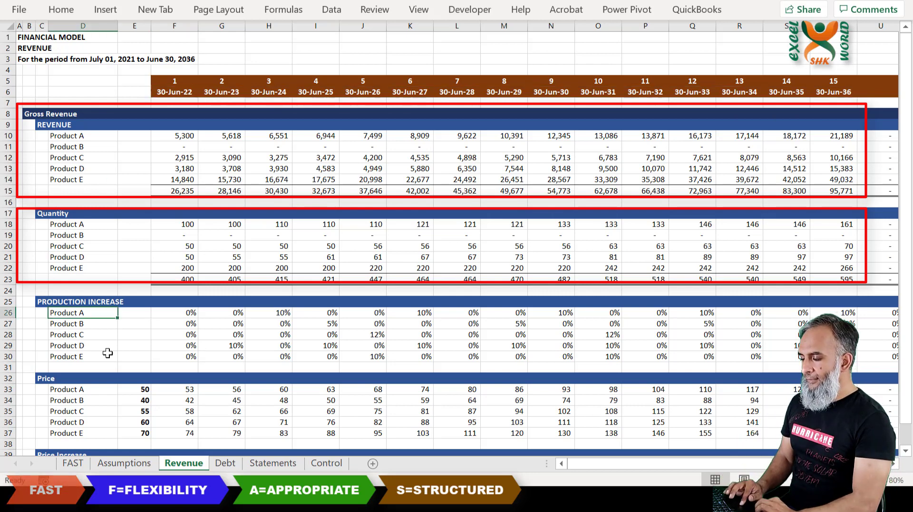
left_click(82, 335)
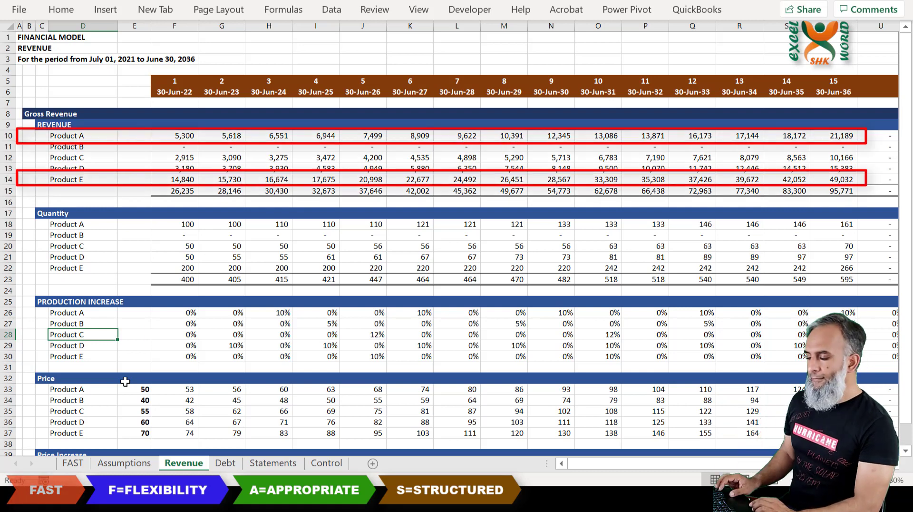
left_click(174, 335)
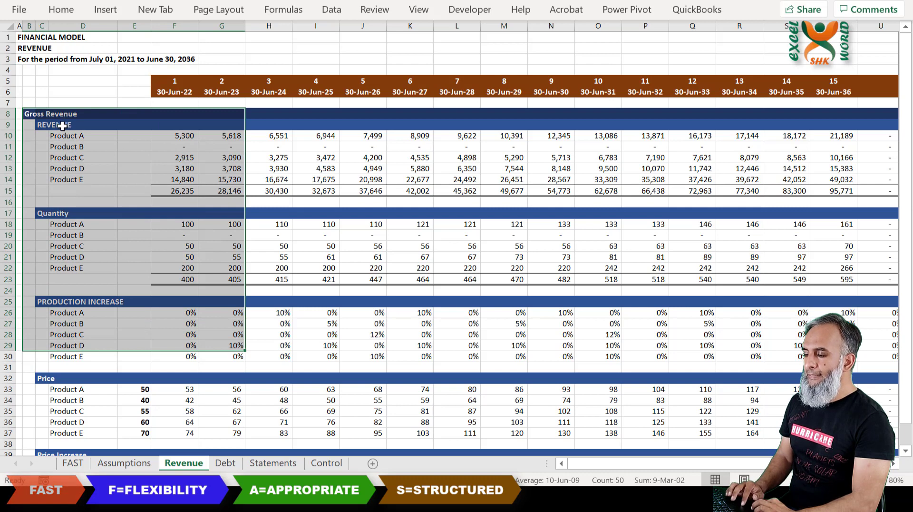
left_click(82, 125)
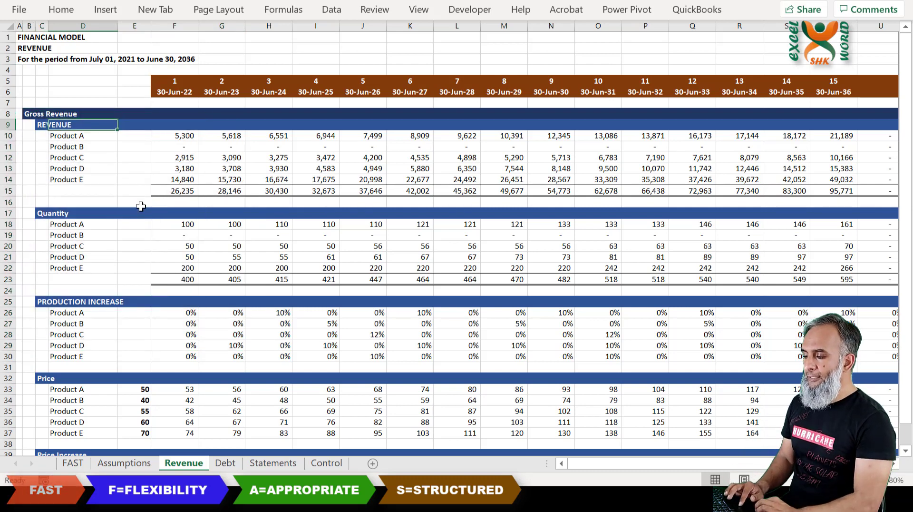
mouse_move(214, 253)
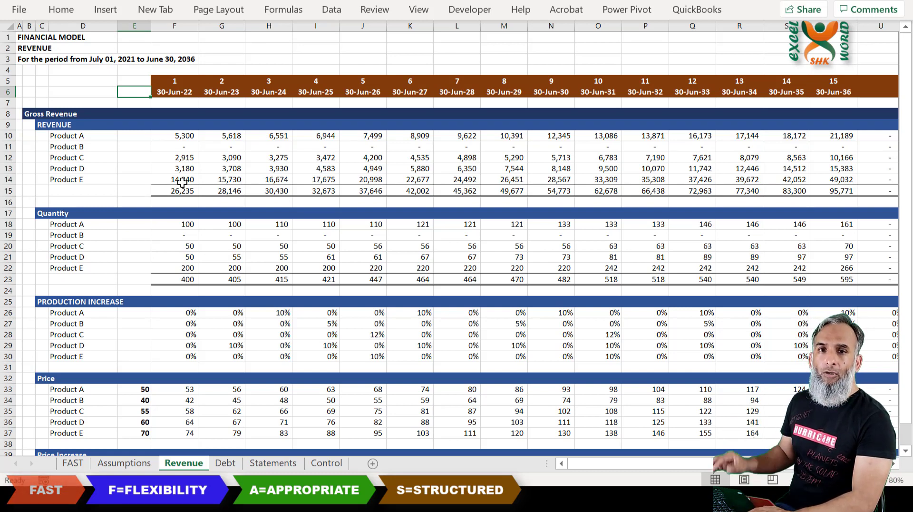
Open the Assumptions sheet with product prices and first-year sales quantity options.
left_click(124, 463)
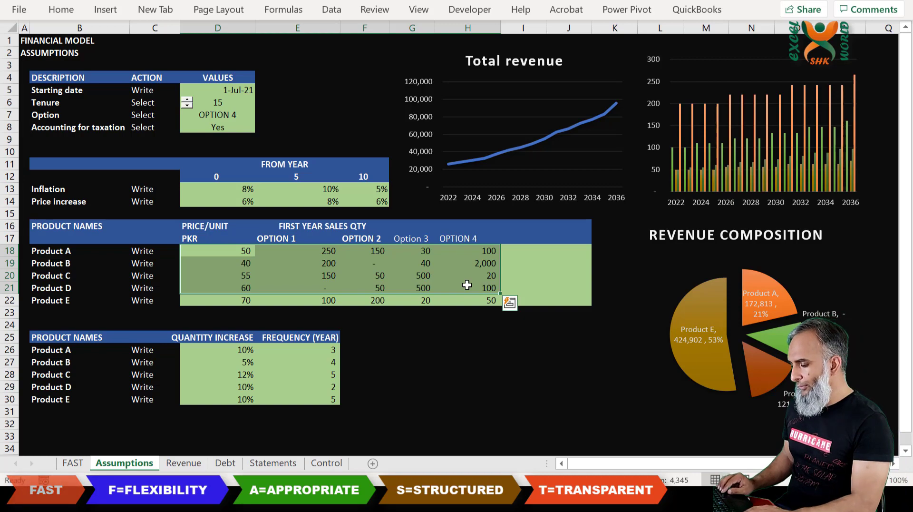
Return to the Revenue sheet and inspect the year-1 price increase in F40 and Product B's price.
left_click(183, 463)
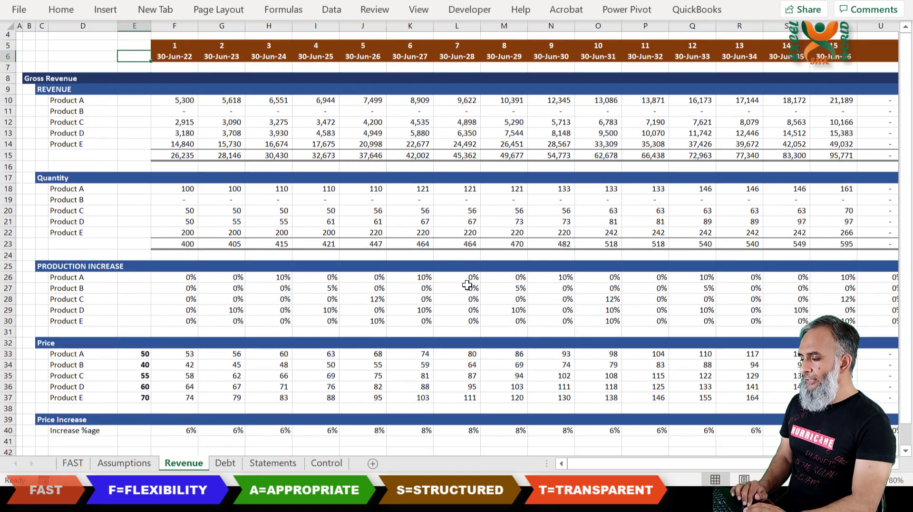
scroll("down", 3)
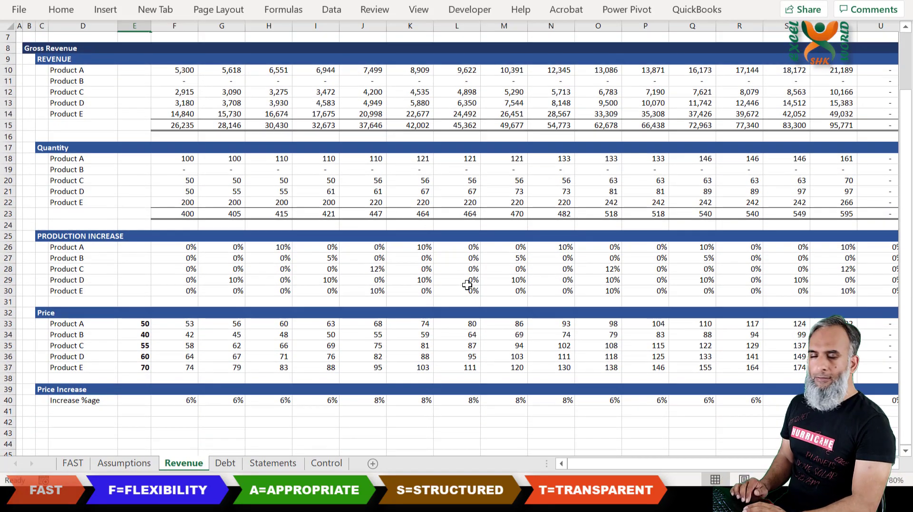
mouse_move(198, 400)
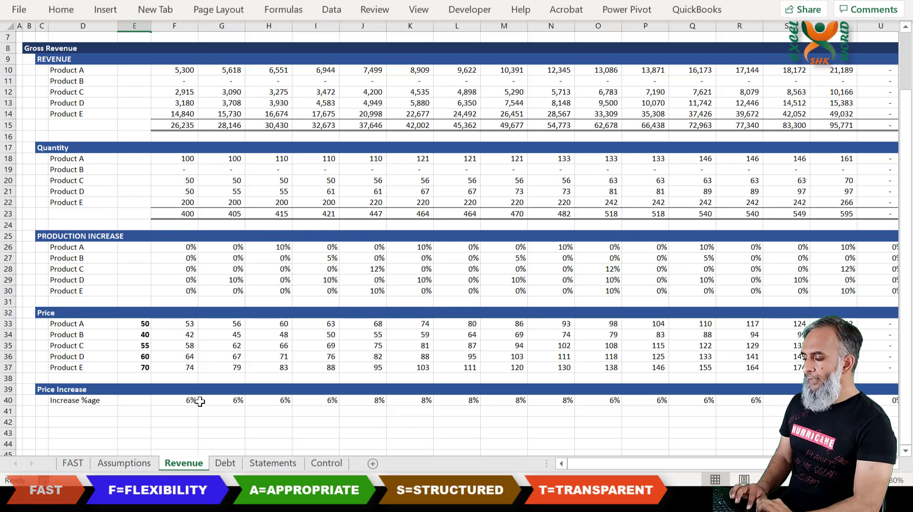
left_click(174, 400)
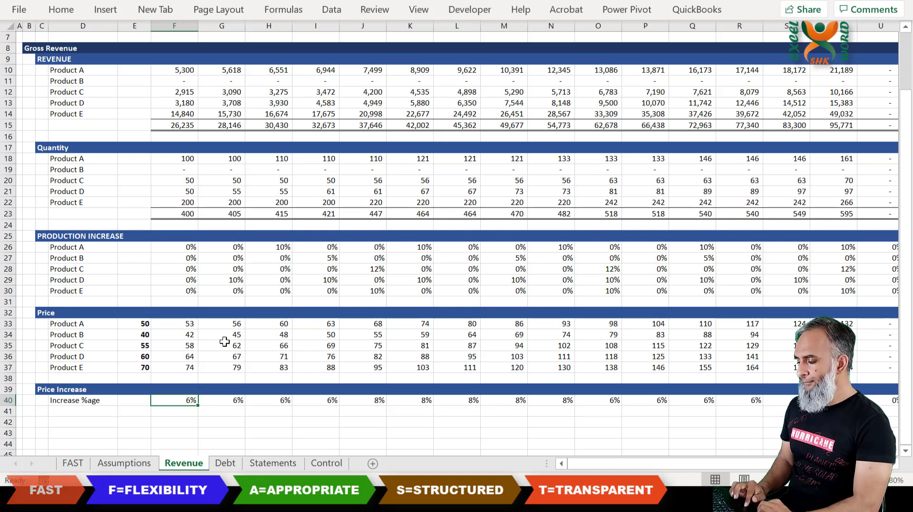
left_click(173, 334)
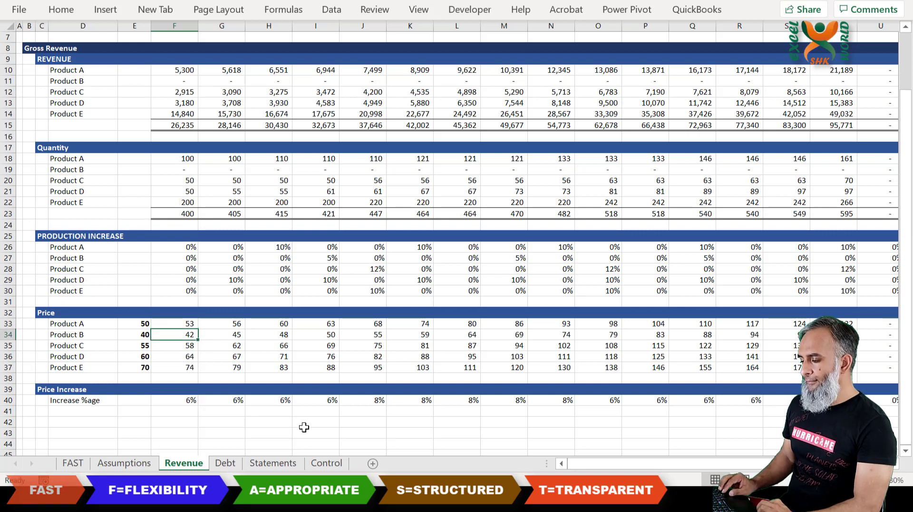
left_click(174, 400)
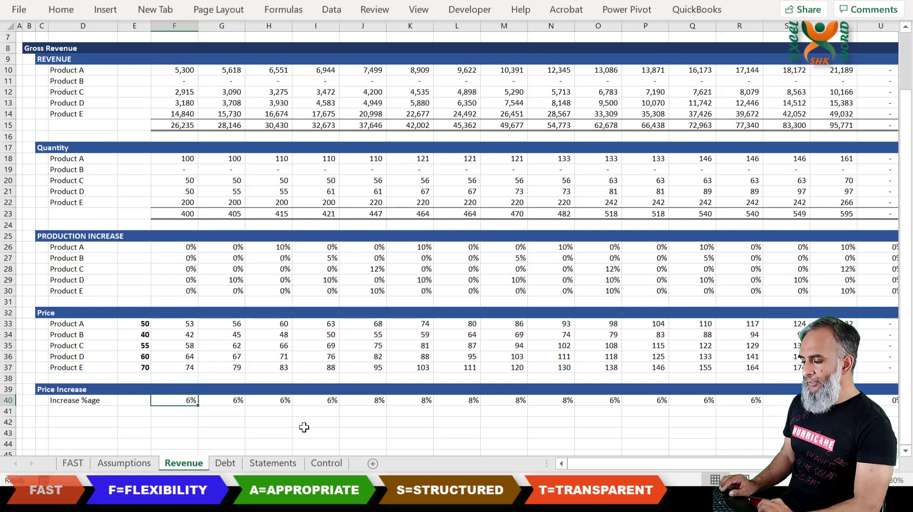
left_click(222, 388)
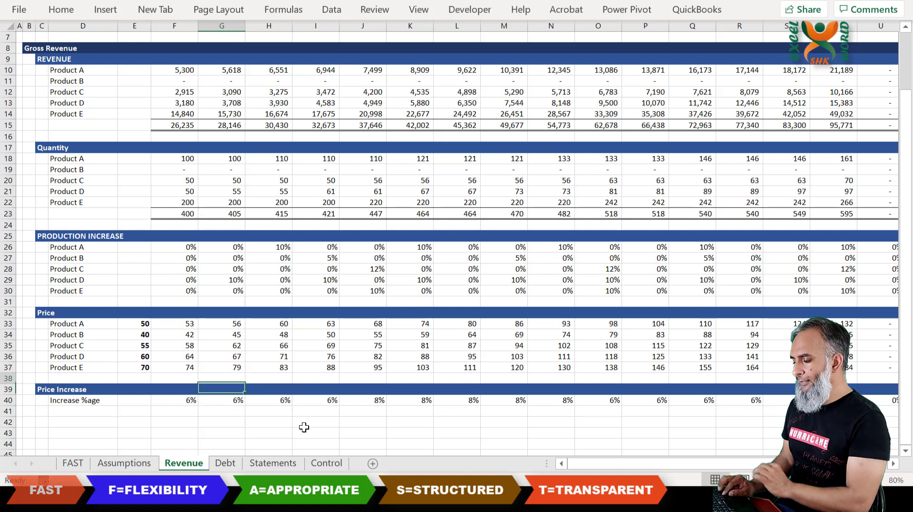
Inspect year-1 prices for Products D, B, E, then the year-3 increase in H40 and Product A's price.
left_click(174, 355)
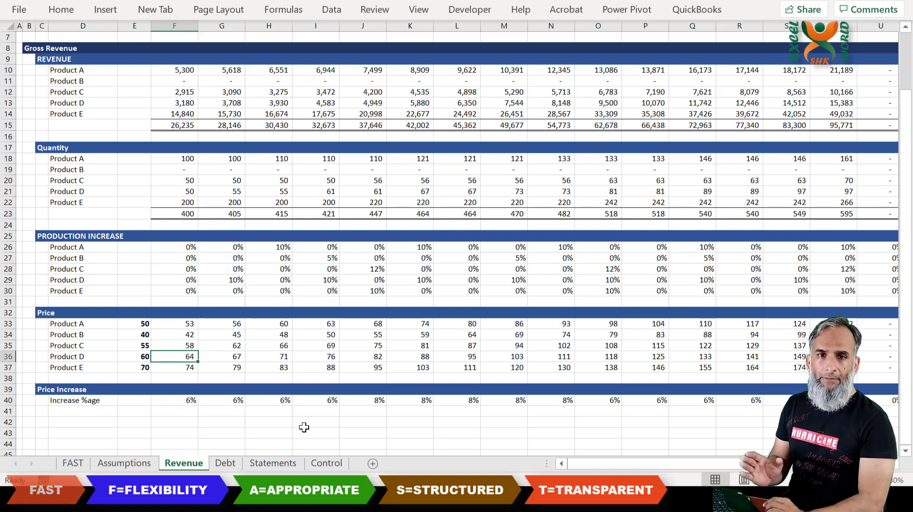
left_click(174, 335)
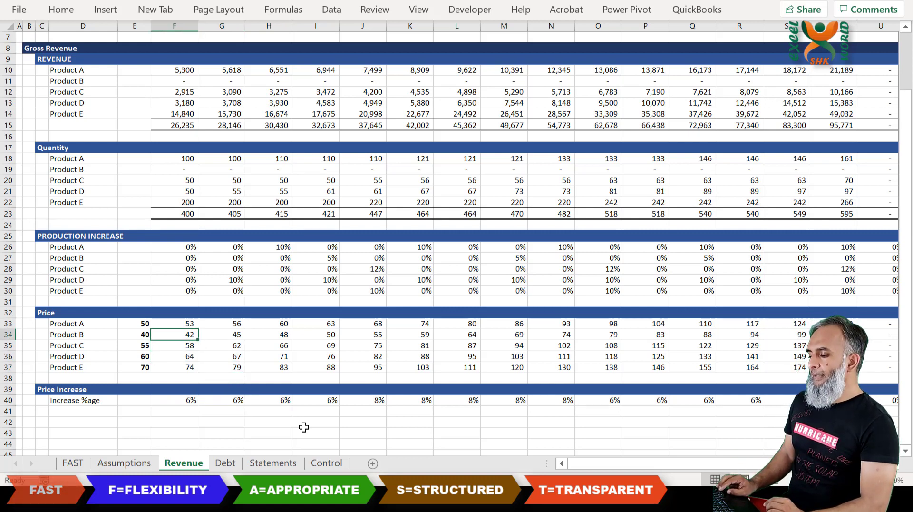
left_click(174, 367)
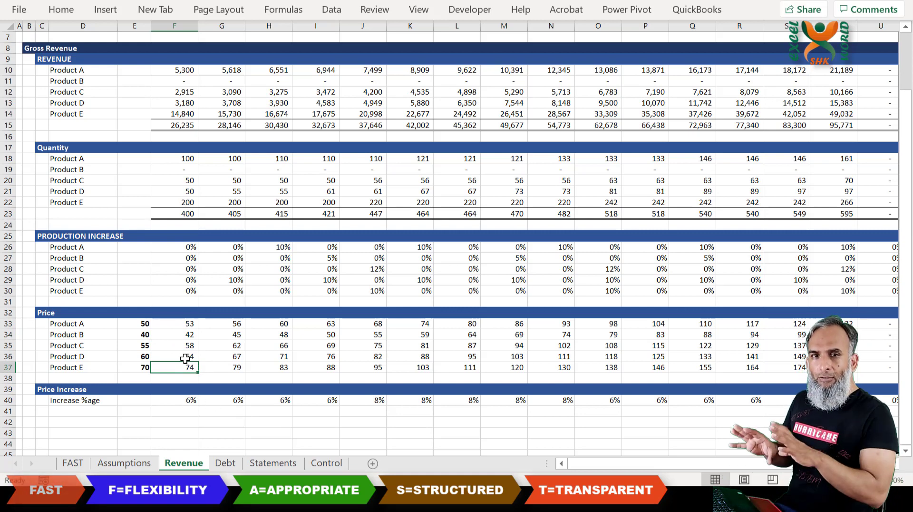
left_click(236, 389)
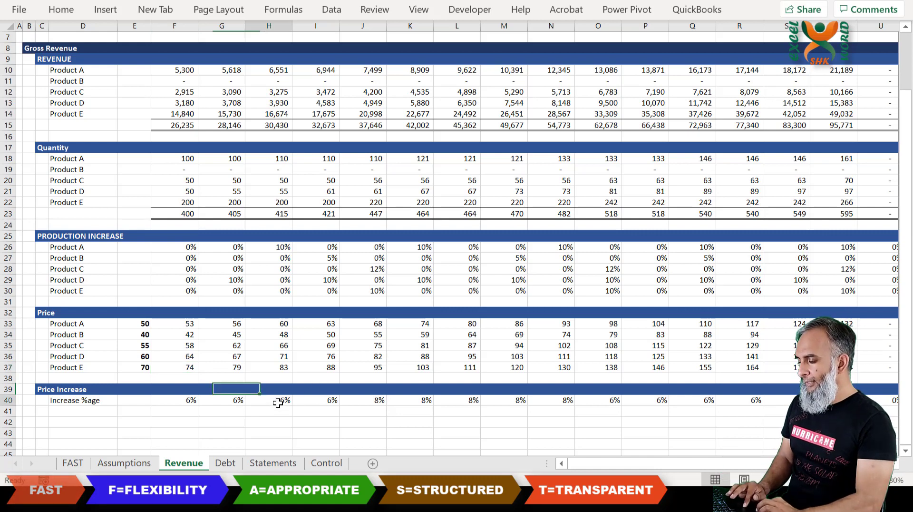
left_click(268, 400)
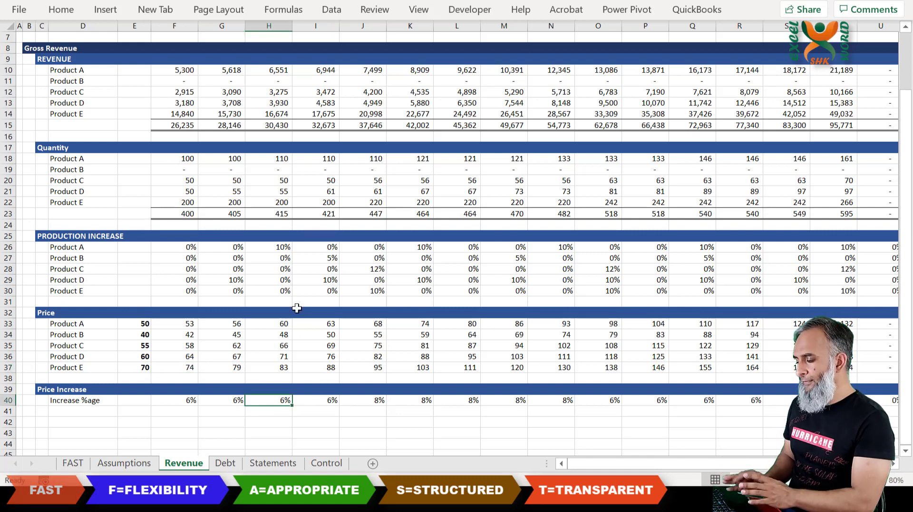
left_click(268, 323)
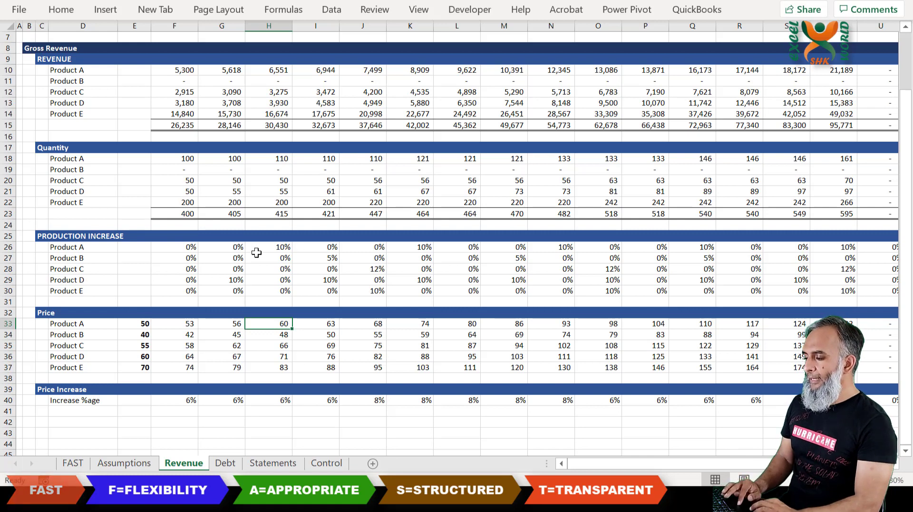
left_click(268, 257)
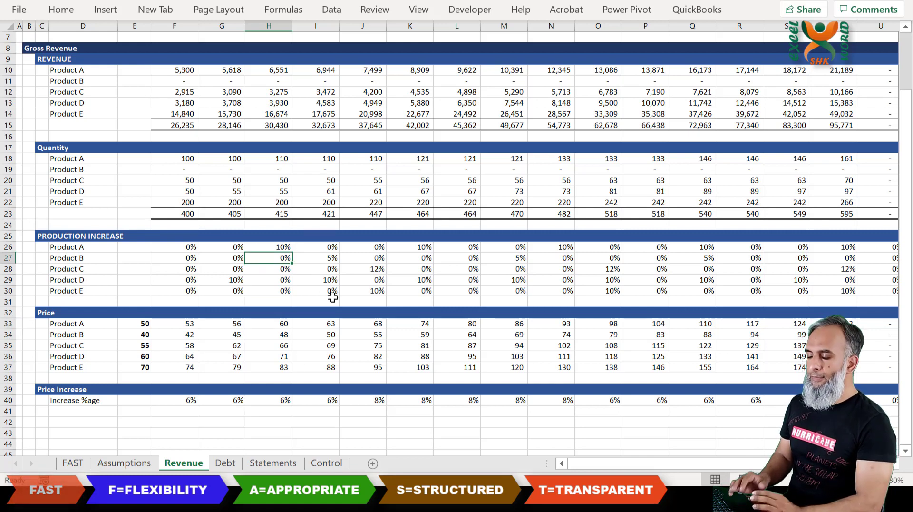
mouse_move(207, 252)
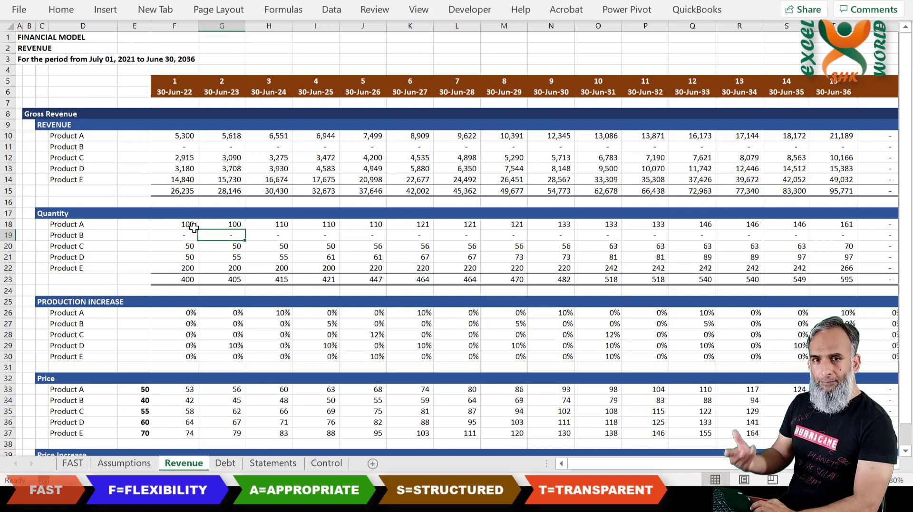
left_click(231, 135)
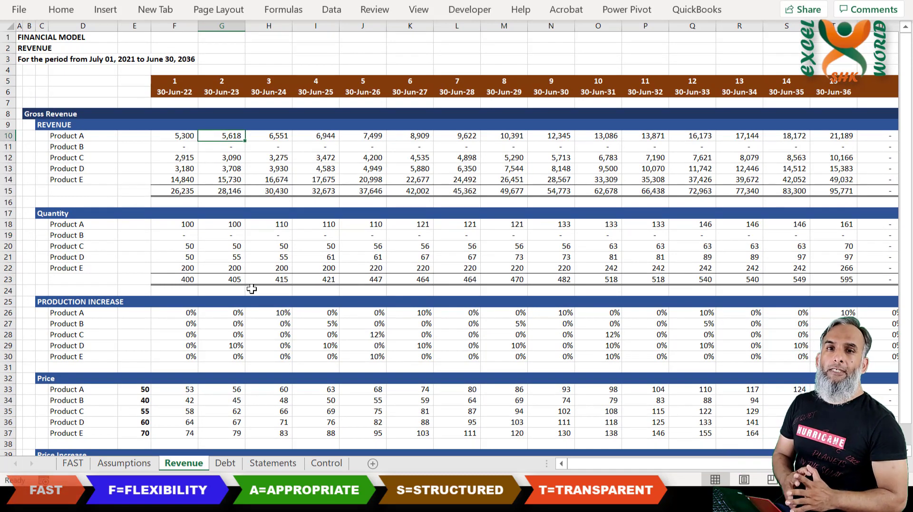
scroll("down", 3)
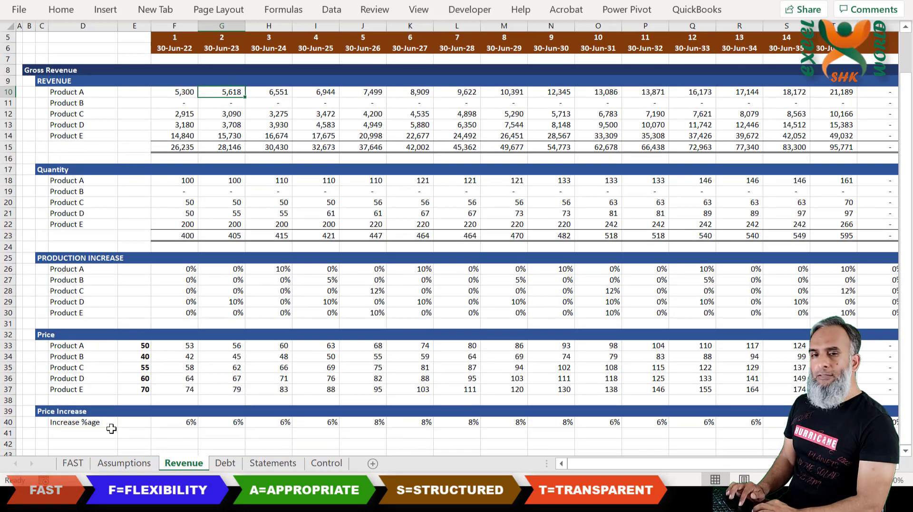
mouse_move(254, 388)
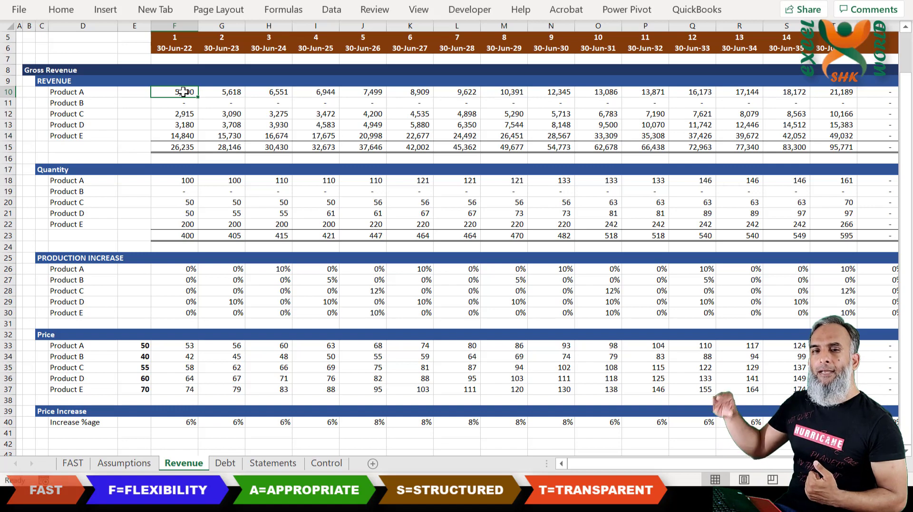
left_click(221, 92)
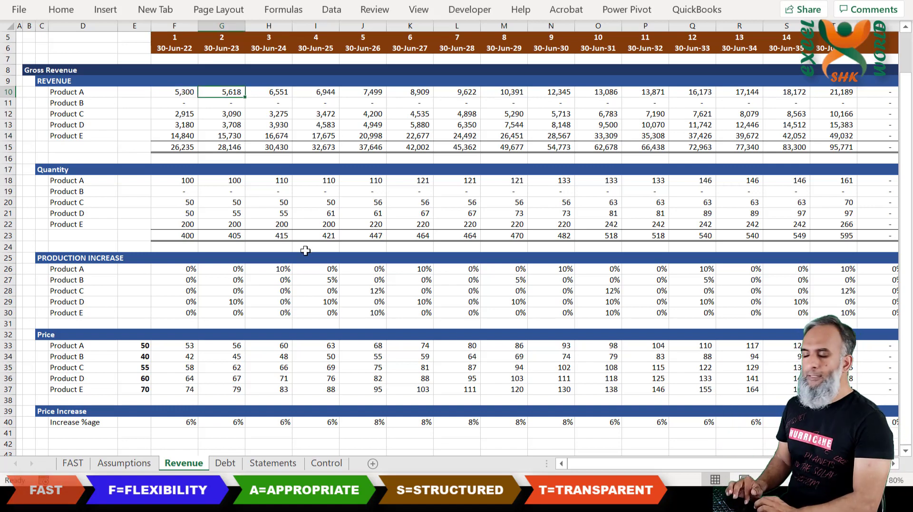